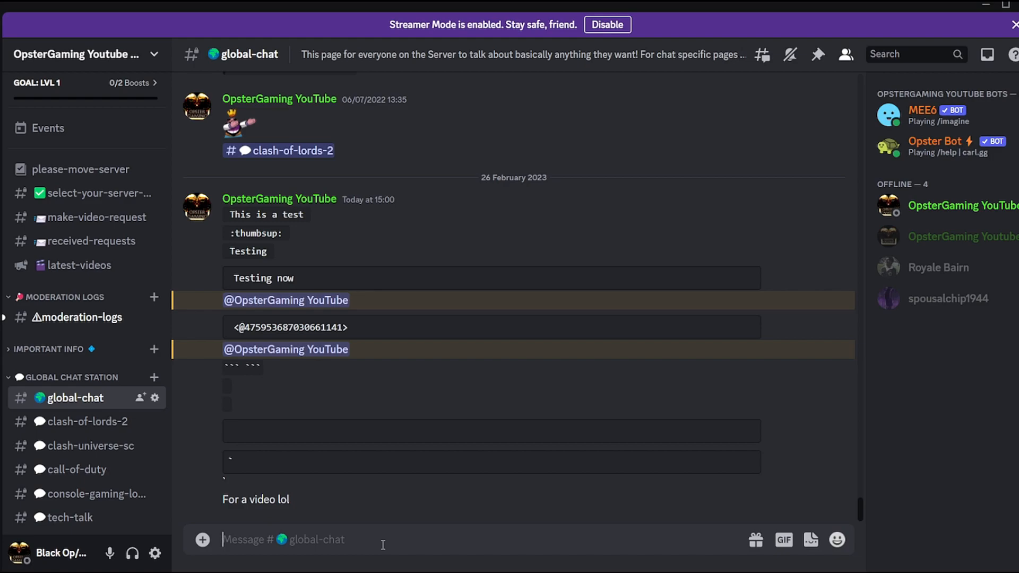
- Send `Testing for a video` as an inline code message and copy its text
{"action": "type", "text": "`"}
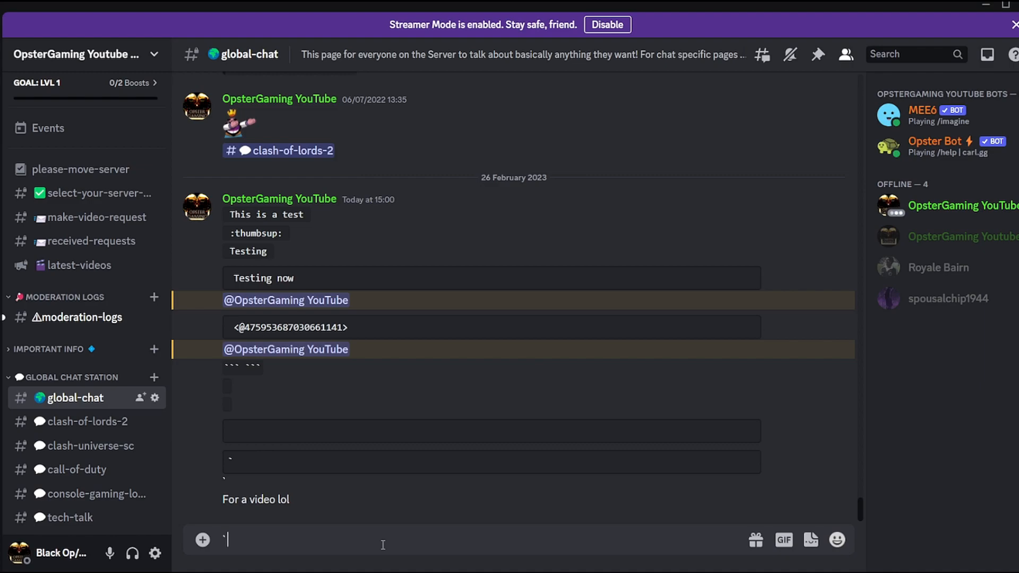
{"action": "type", "text": "Testing for"}
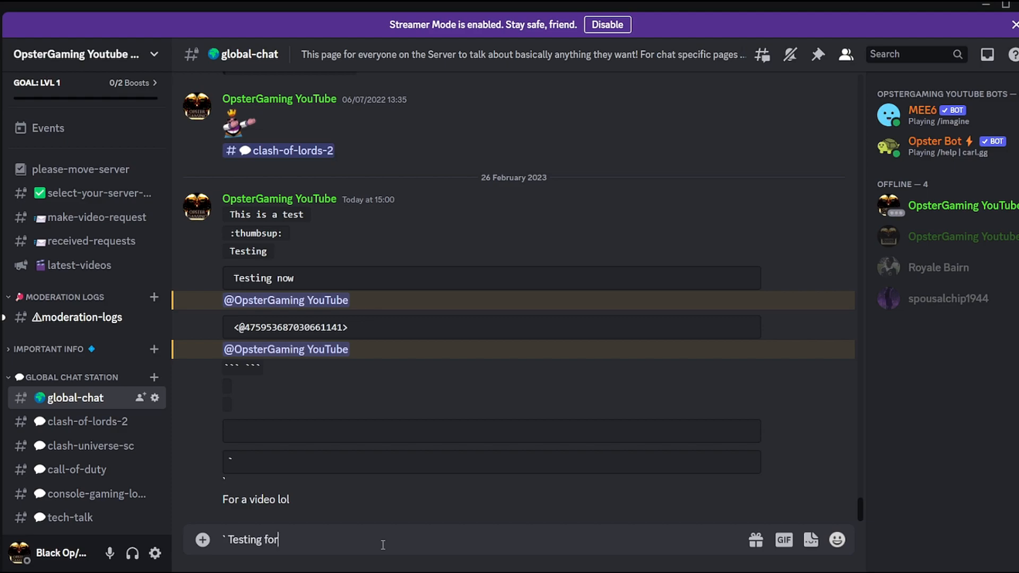
{"action": "type", "text": "a video"}
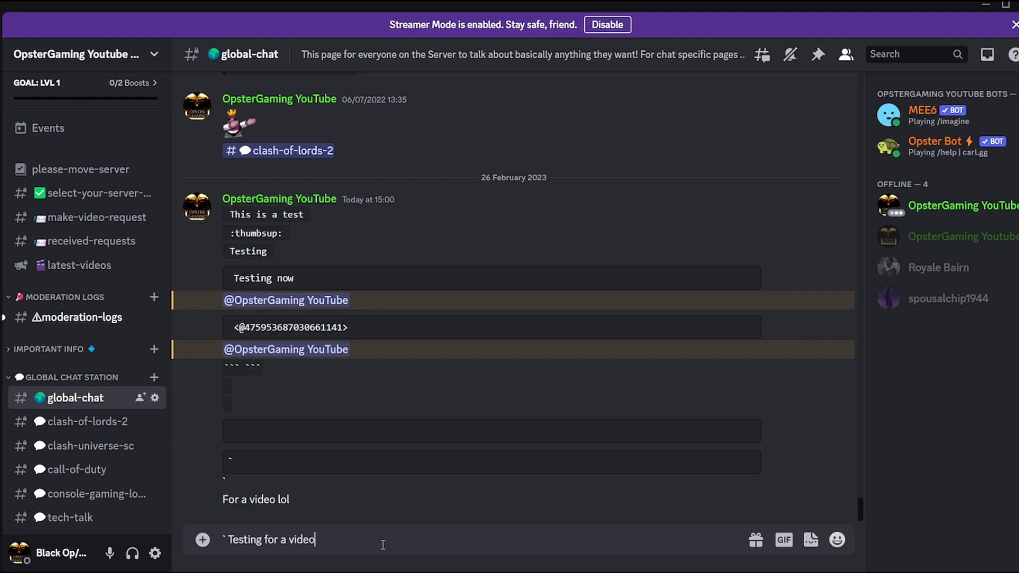
{"action": "key", "text": "Enter"}
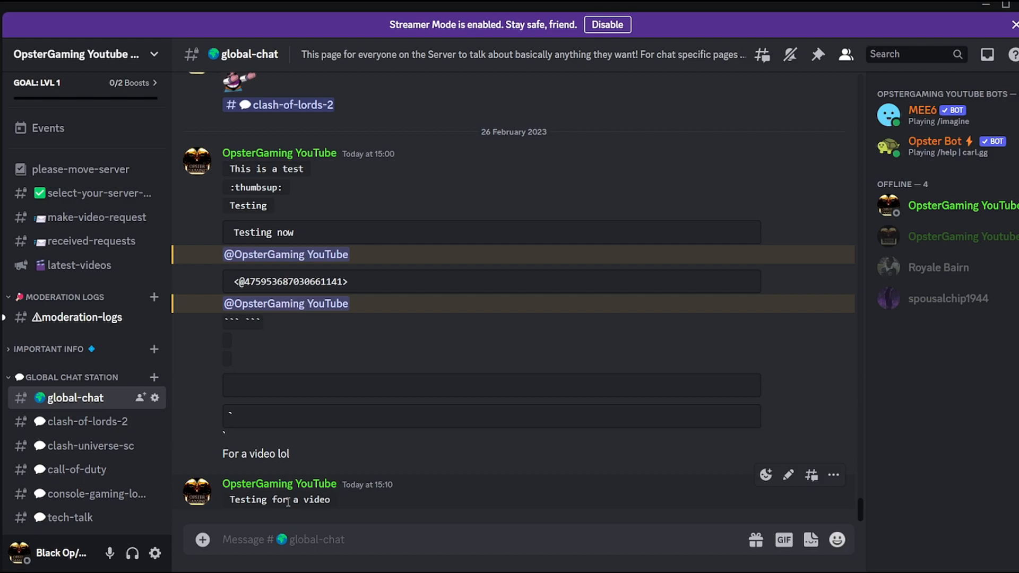
{"action": "right_click", "coordinate": [286, 303]}
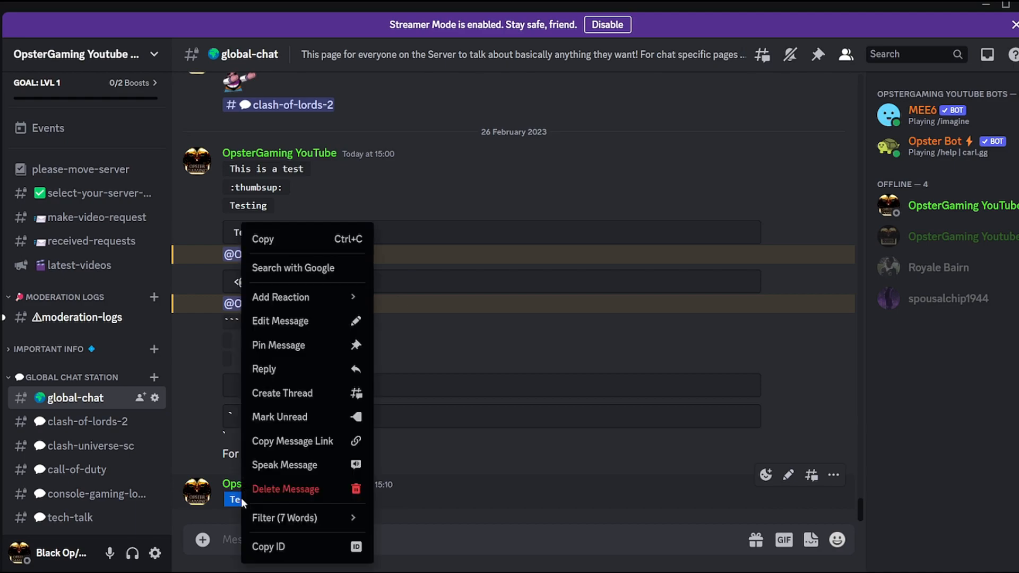
{"action": "mouse_move", "coordinate": [305, 239]}
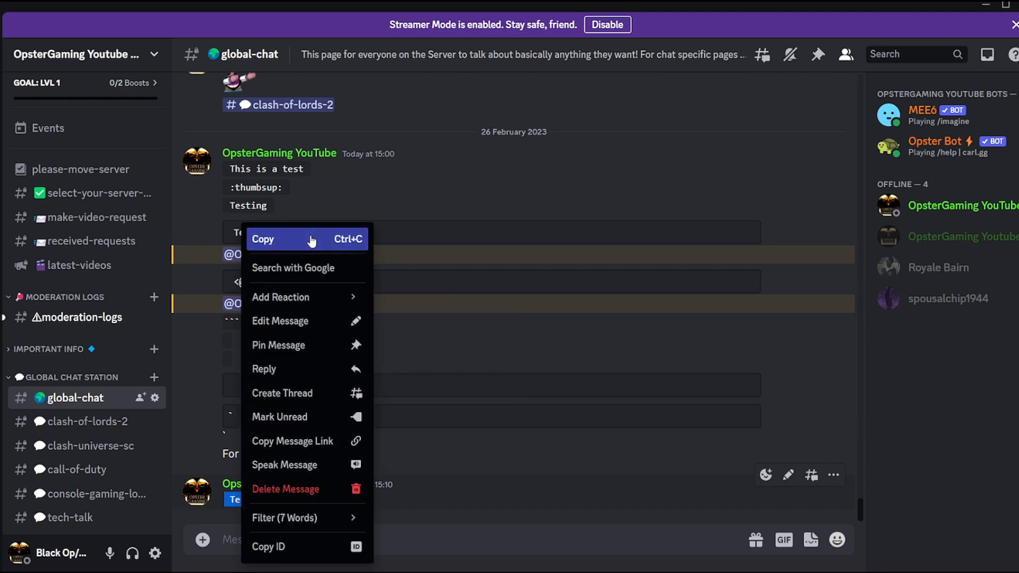
{"action": "left_click", "coordinate": [263, 240]}
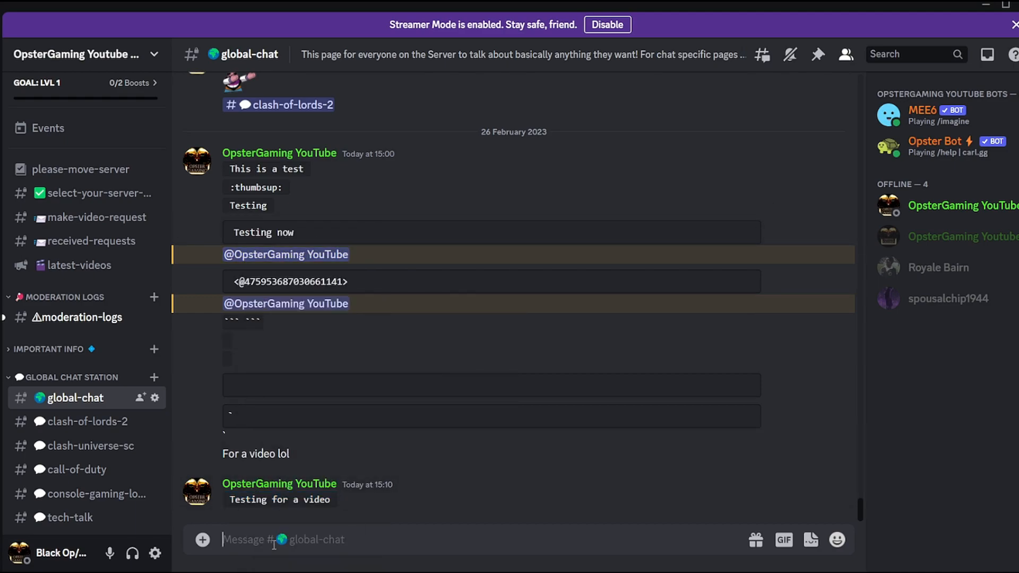
{"action": "type", "text": "Testing for a video"}
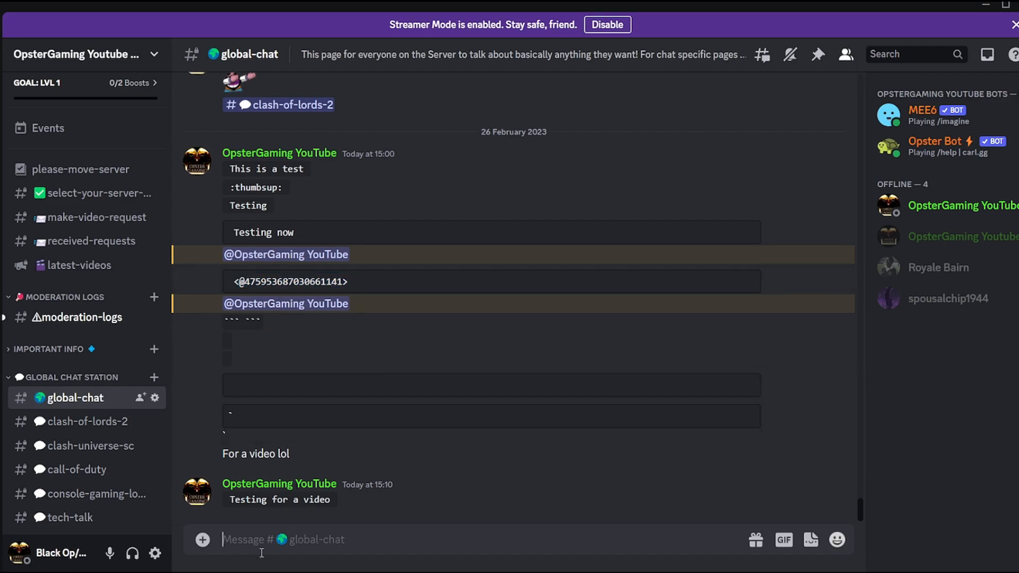
{"action": "type", "text": "@OpsterGaming YouTube"}
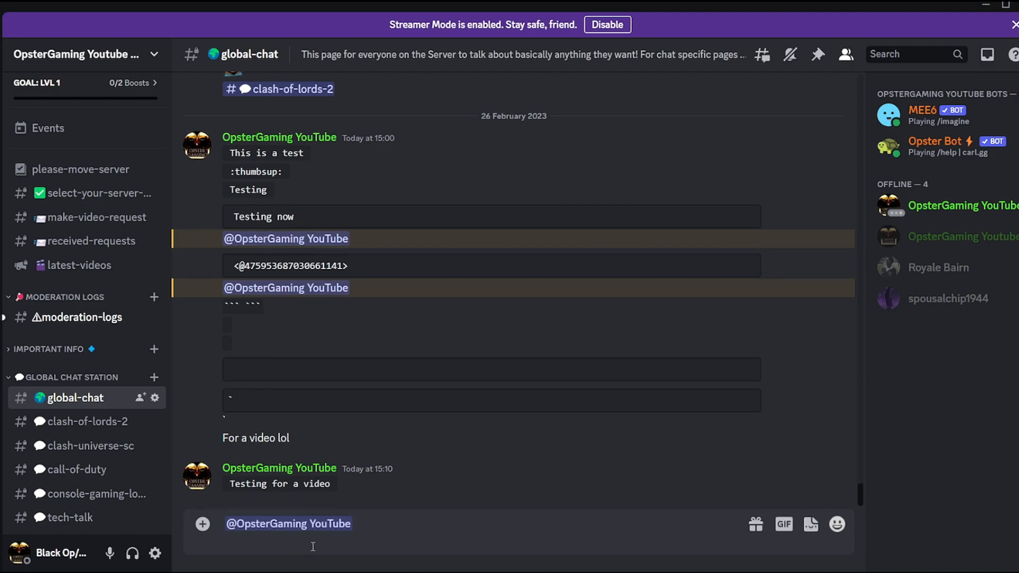
{"action": "key", "text": "Enter"}
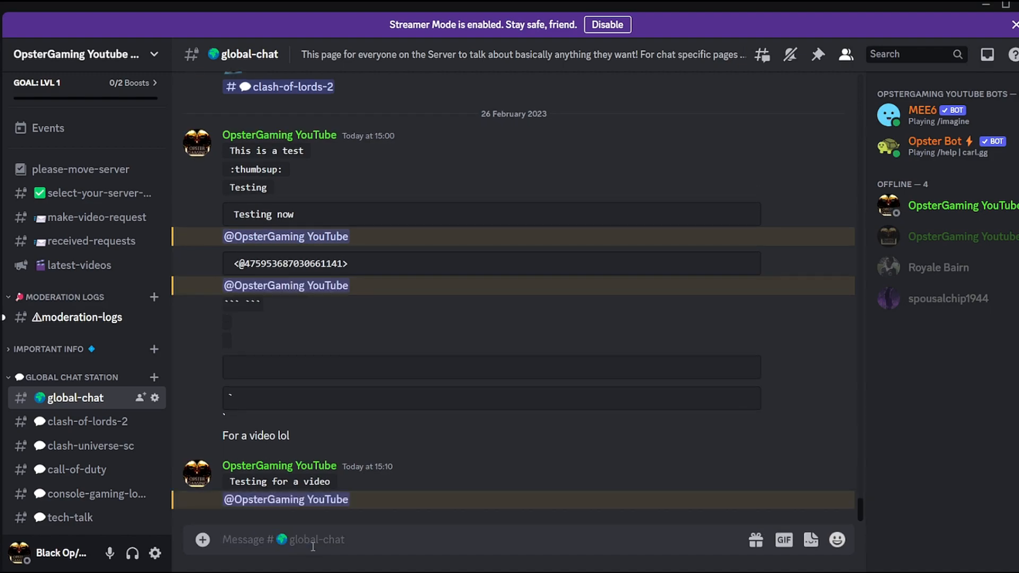
{"action": "mouse_move", "coordinate": [340, 539]}
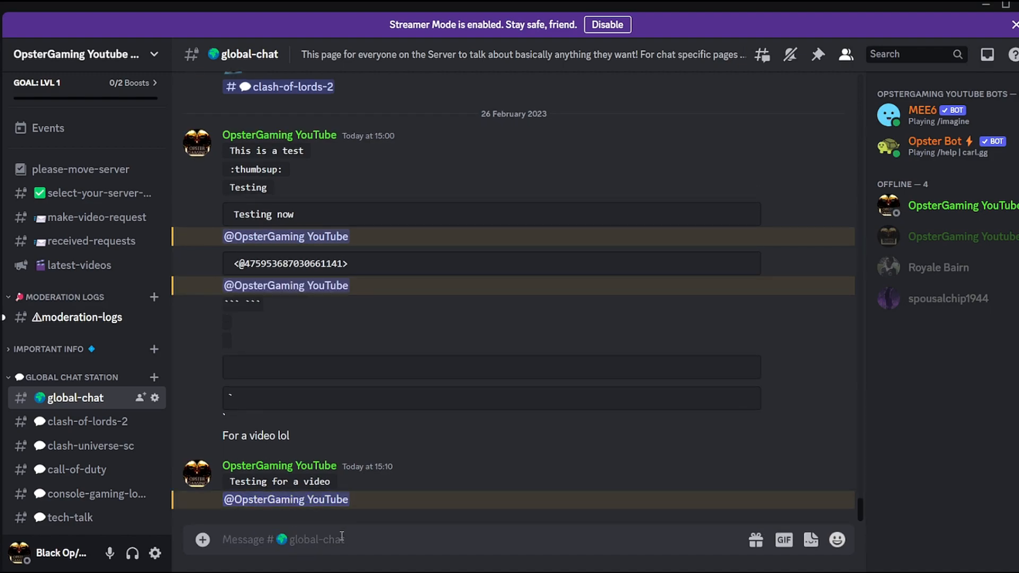
{"action": "type", "text": "`"}
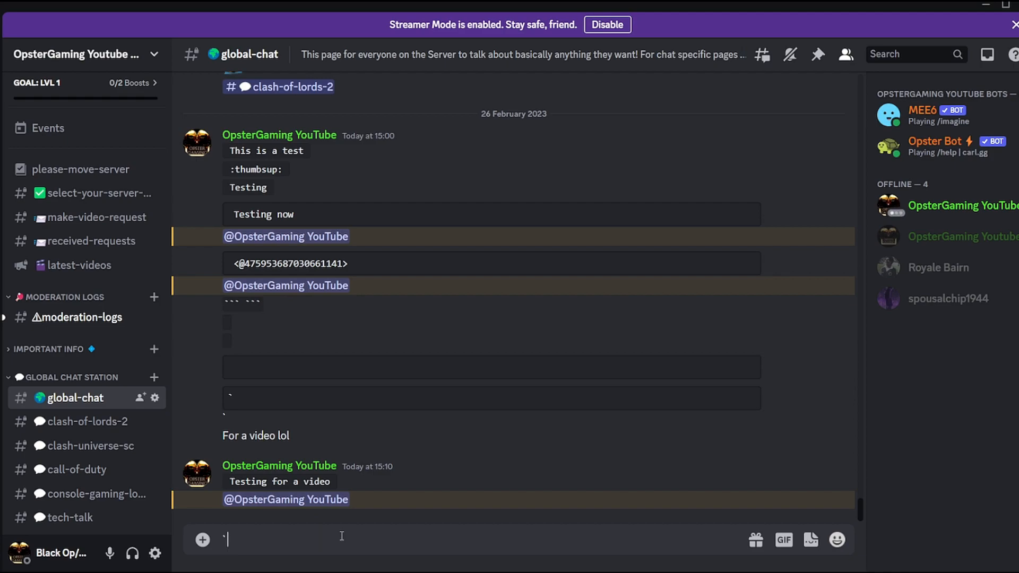
{"action": "type", "text": "@OpsterGaming YouTube"}
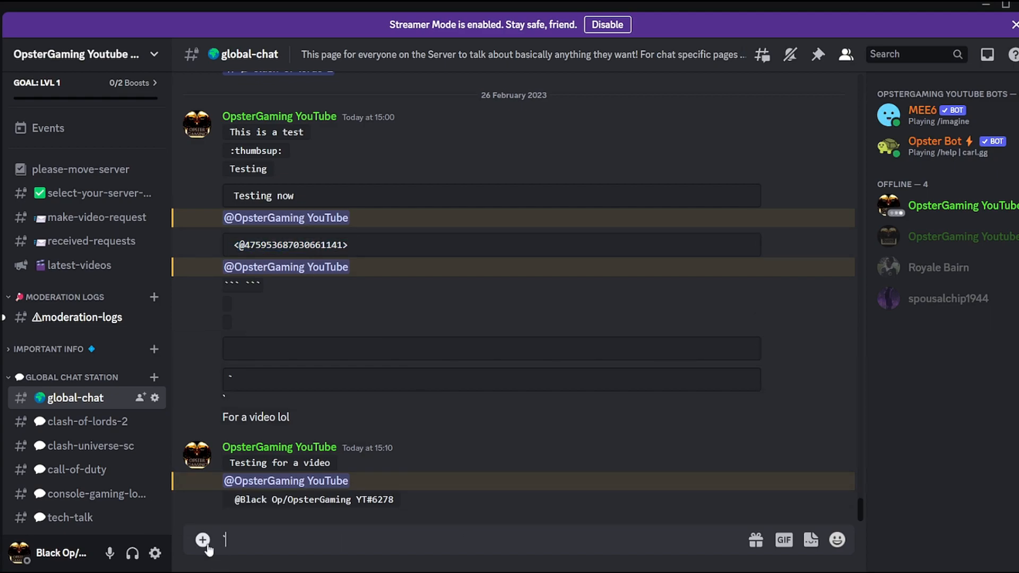
{"action": "type", "text": "@OpsterGaming YouTube"}
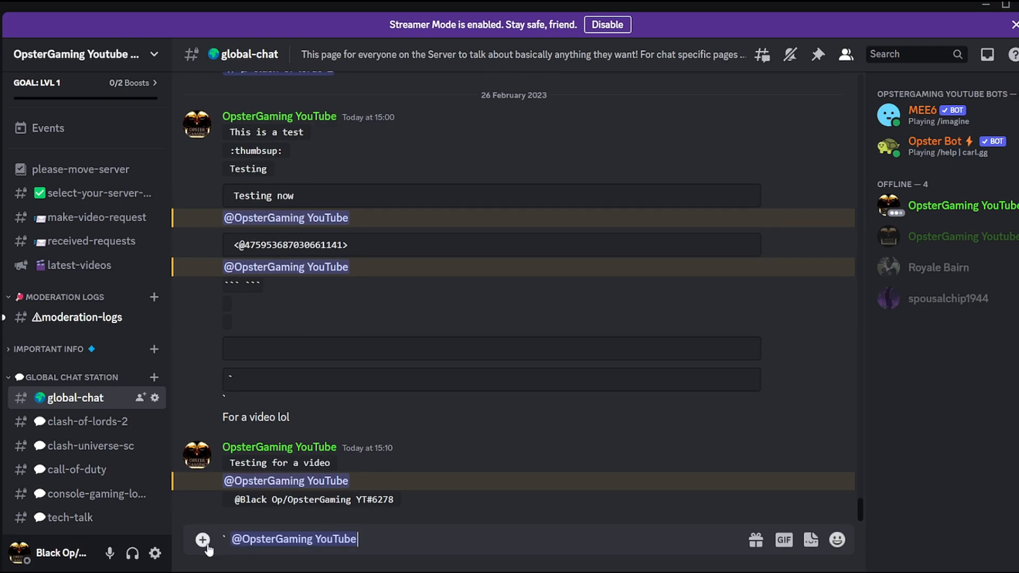
{"action": "key", "text": "Backspace"}
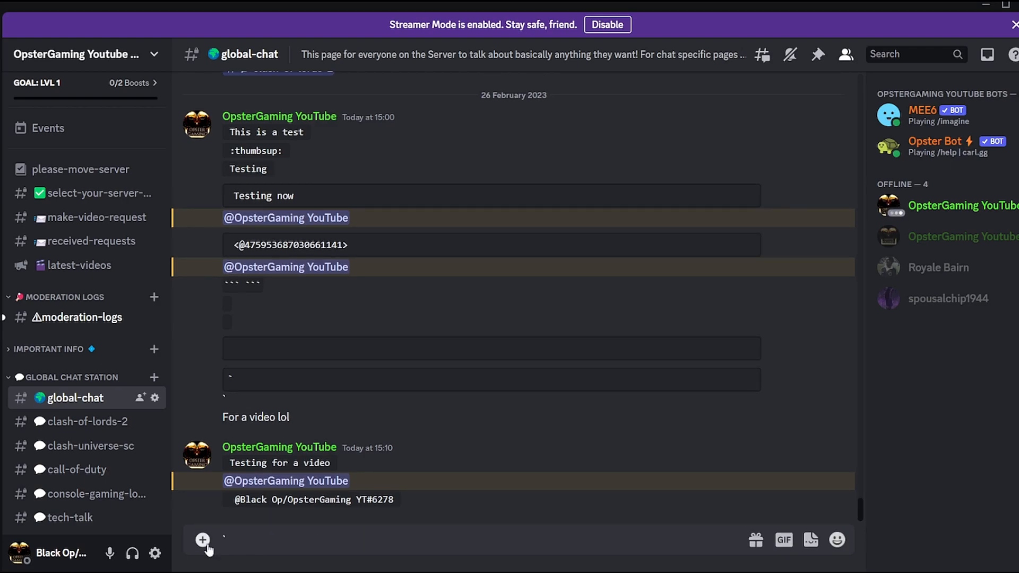
{"action": "type", "text": "`"}
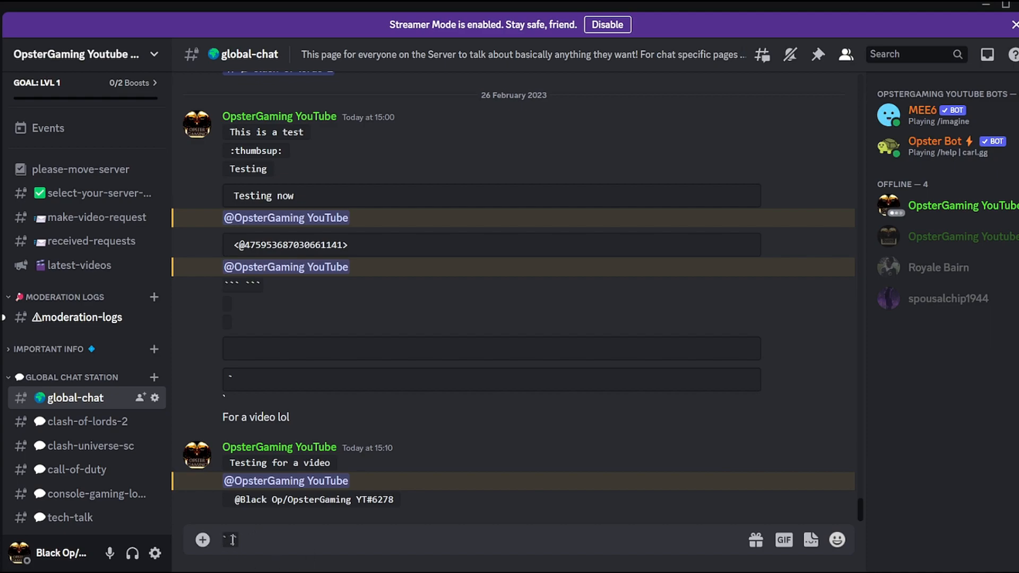
{"action": "mouse_move", "coordinate": [483, 447]}
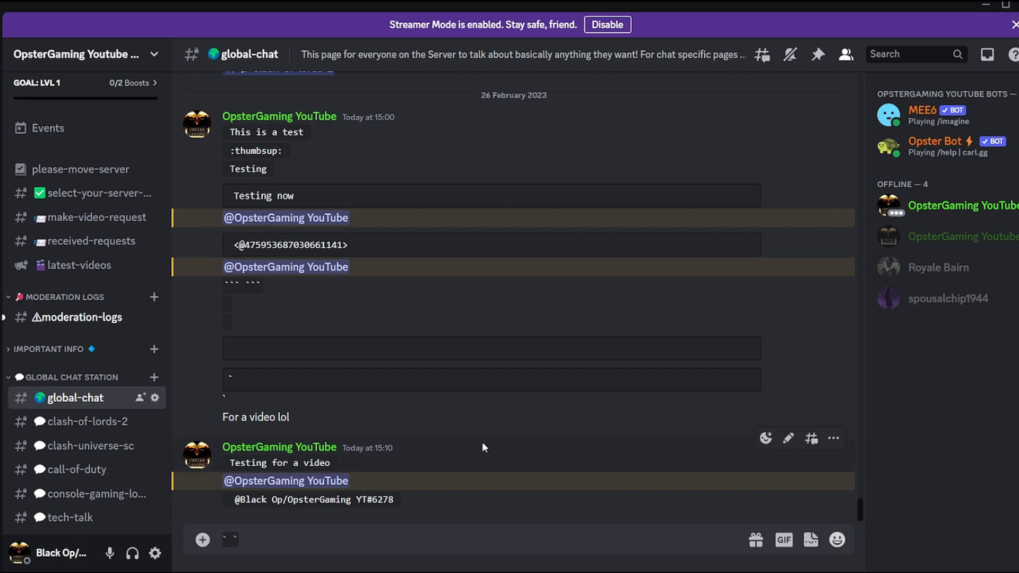
{"action": "type", "text": "@OpsterGaming YouTube"}
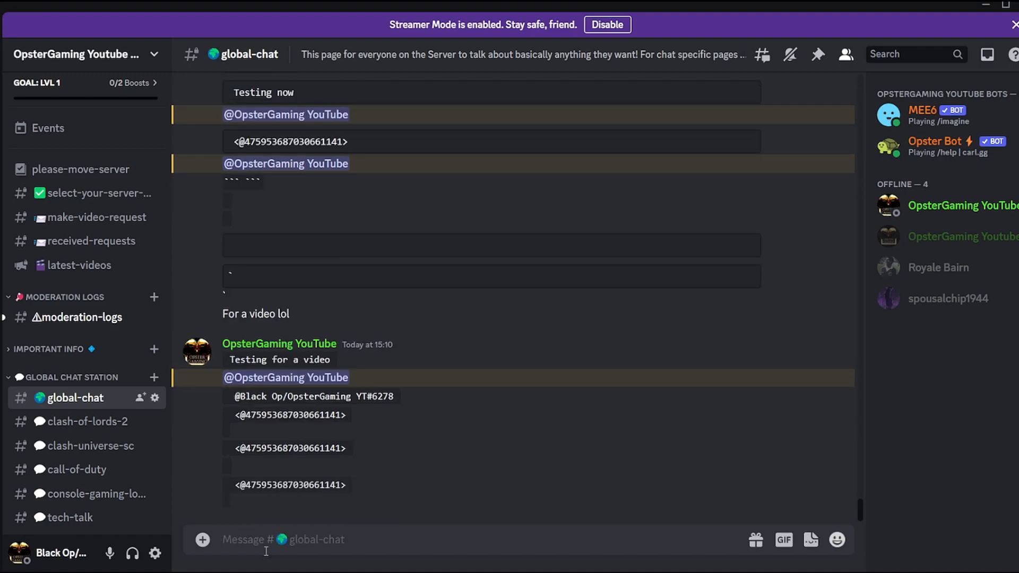
{"action": "mouse_move", "coordinate": [288, 485]}
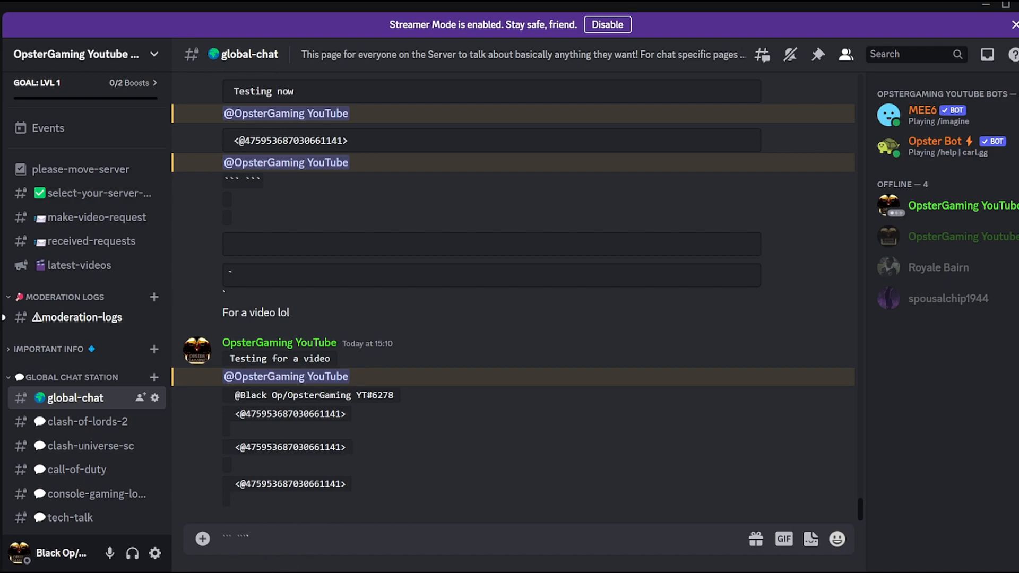
- Send 'Testing for a video' wrapped in triple backticks as a code block
{"action": "type", "text": "Testing"}
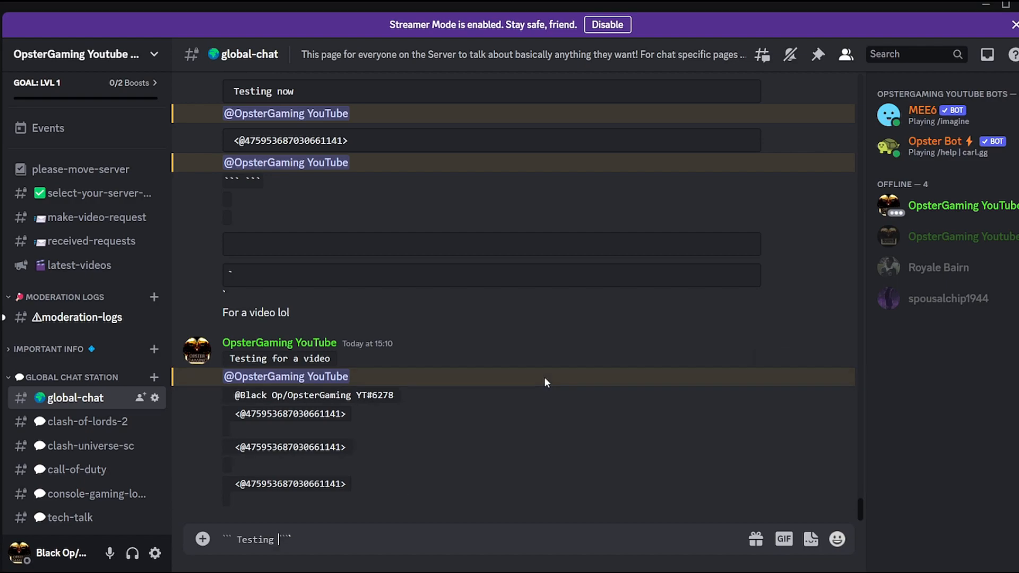
{"action": "type", "text": "for a video"}
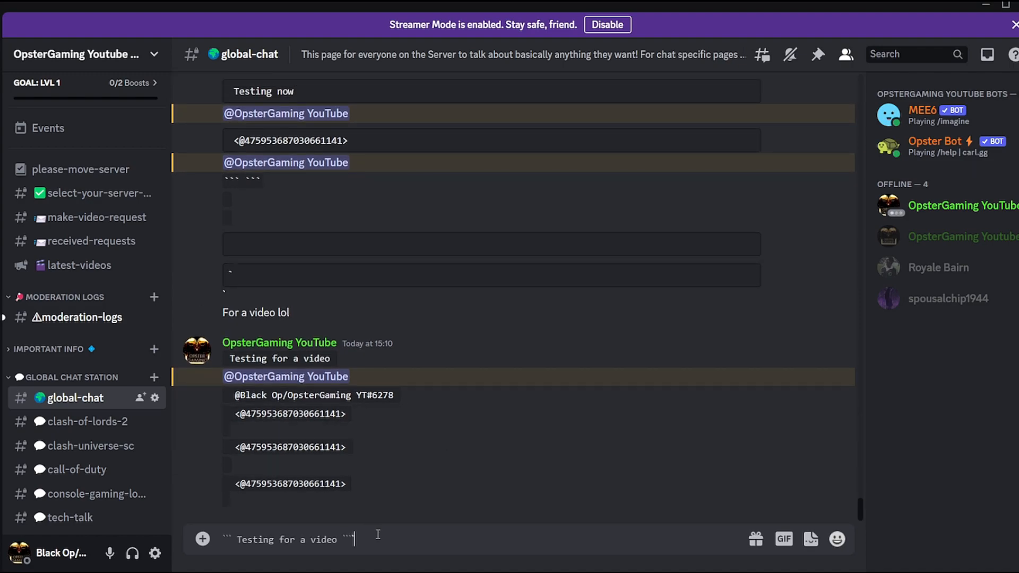
{"action": "key", "text": "Enter"}
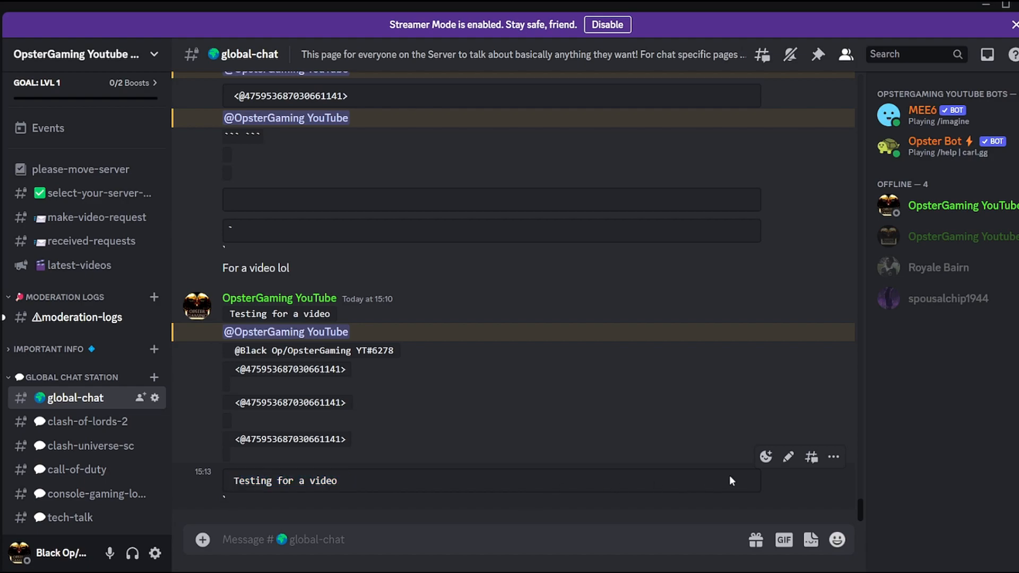
{"action": "mouse_move", "coordinate": [368, 501]}
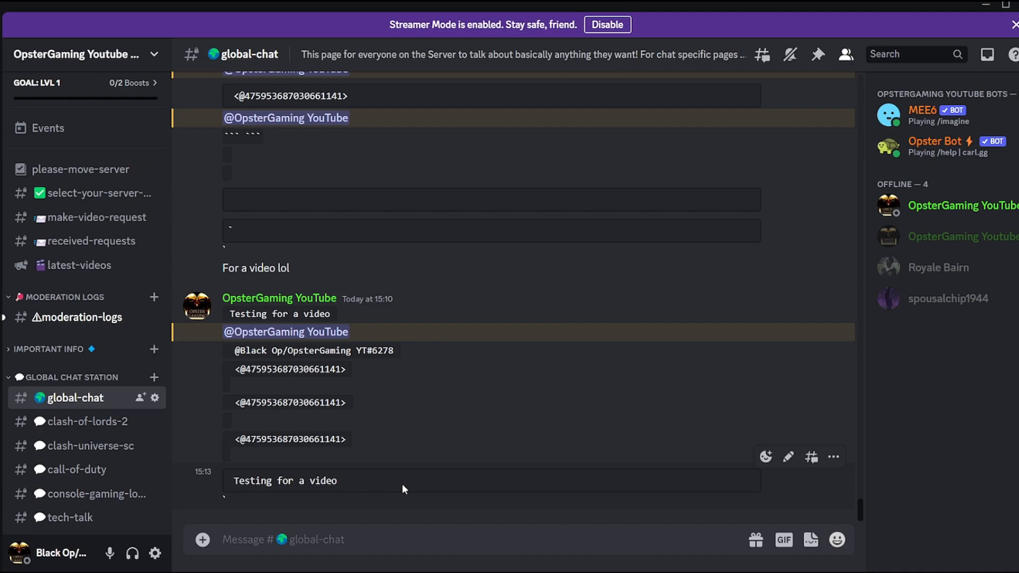
{"action": "scroll", "scroll_direction": "down", "scroll_amount": 3}
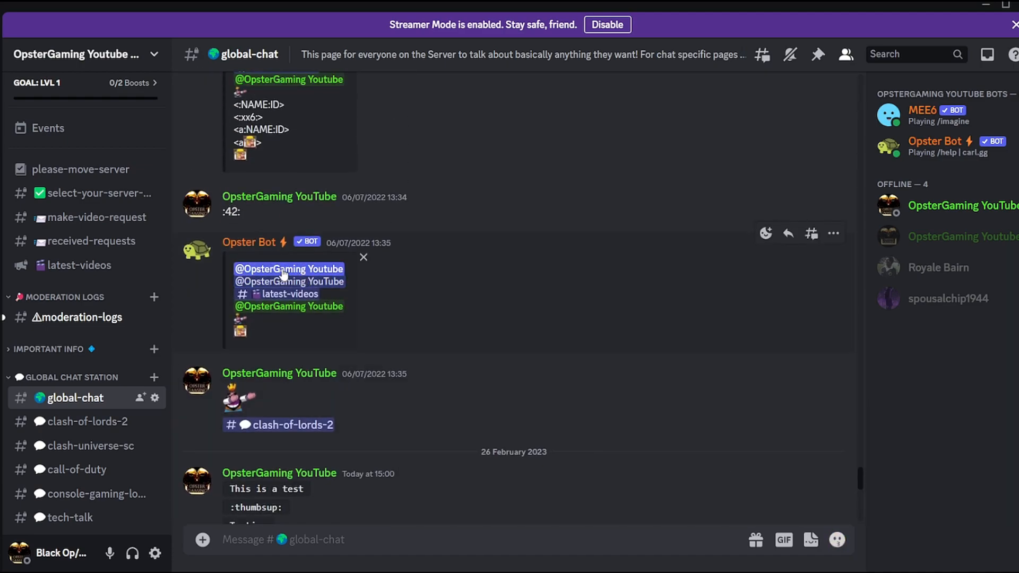
{"action": "mouse_move", "coordinate": [678, 413]}
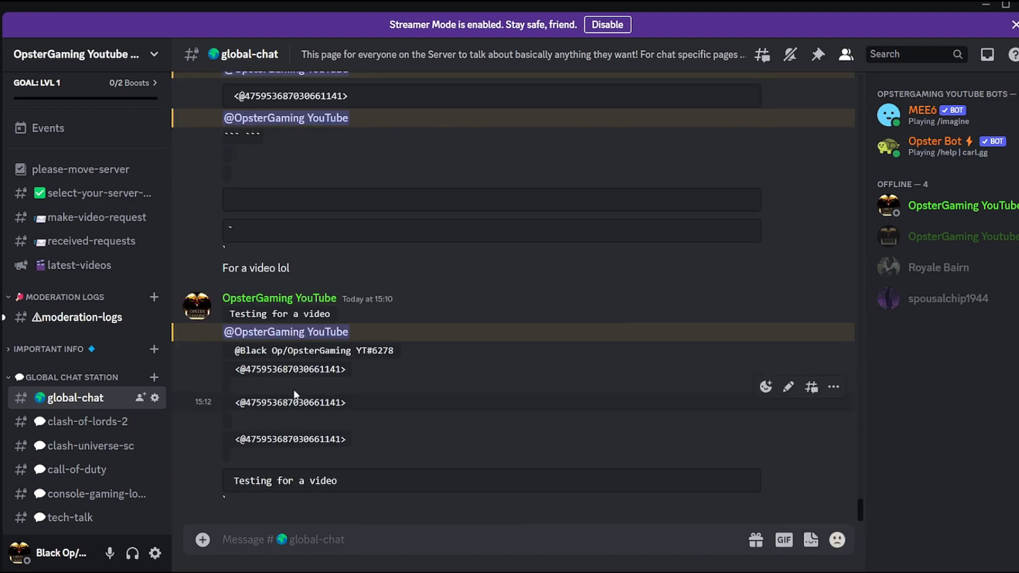
{"action": "double_click", "coordinate": [290, 402]}
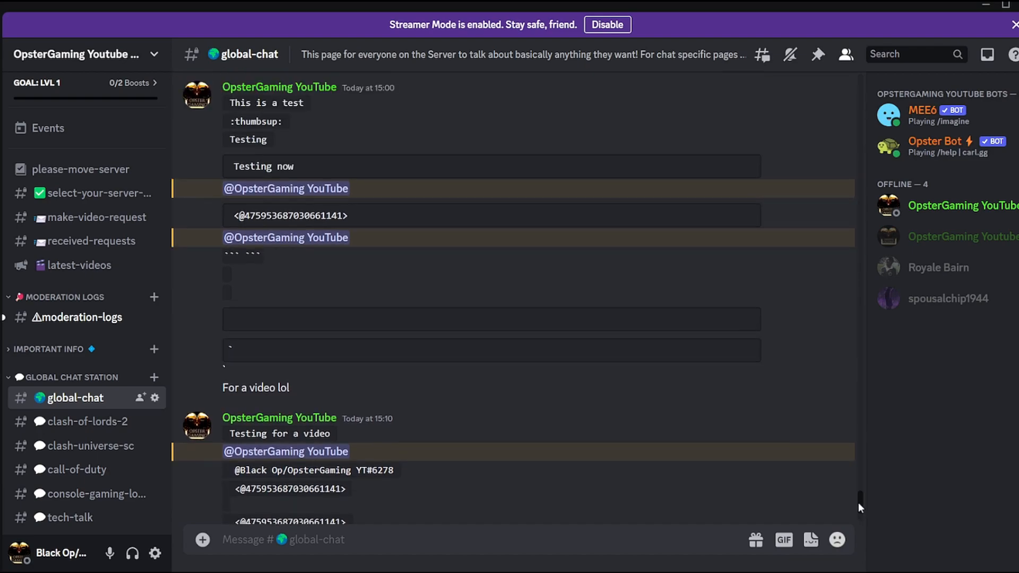
{"action": "scroll", "scroll_direction": "down", "scroll_amount": 3}
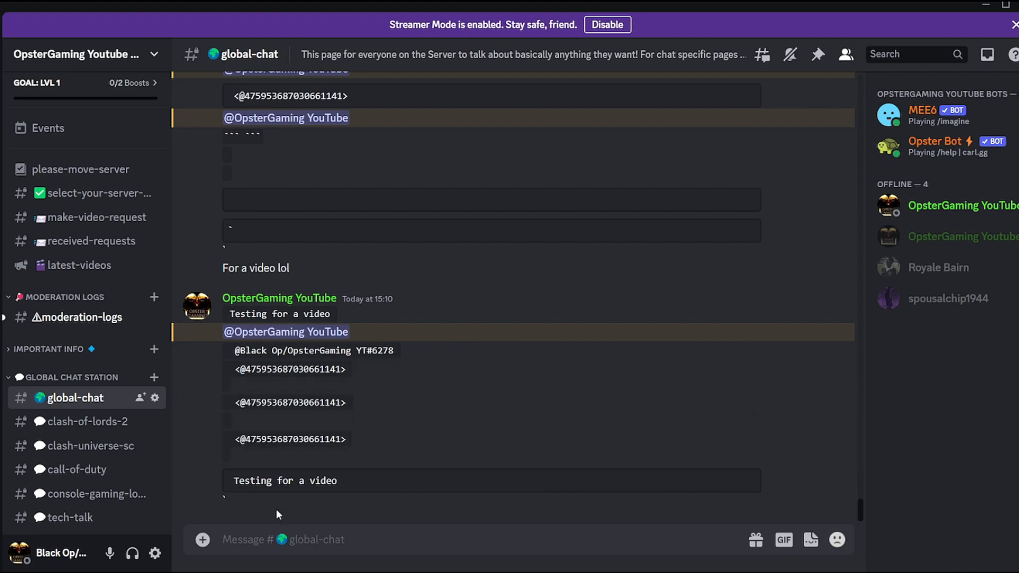
{"action": "mouse_move", "coordinate": [869, 515]}
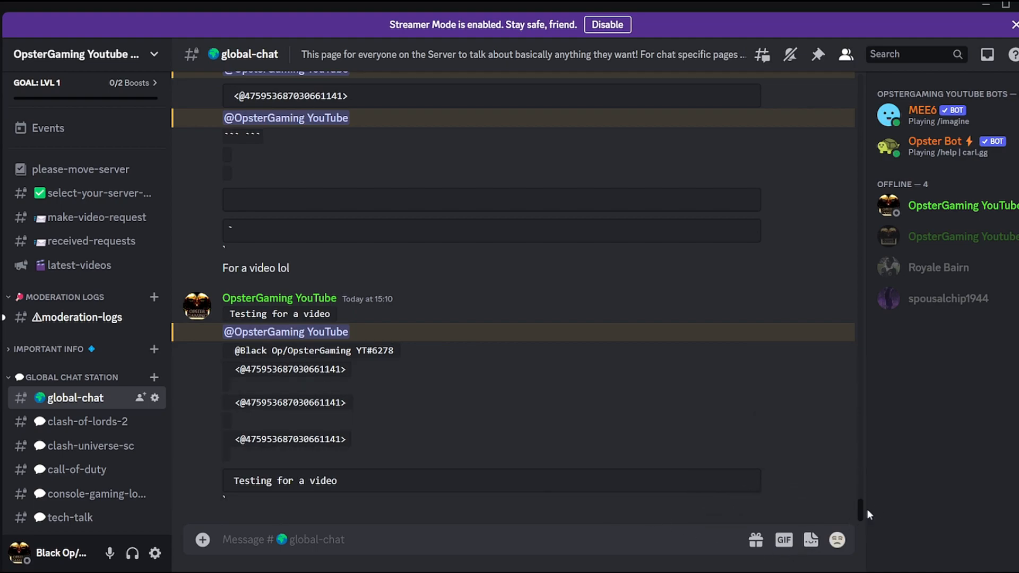
{"action": "scroll", "scroll_direction": "down", "scroll_amount": 3}
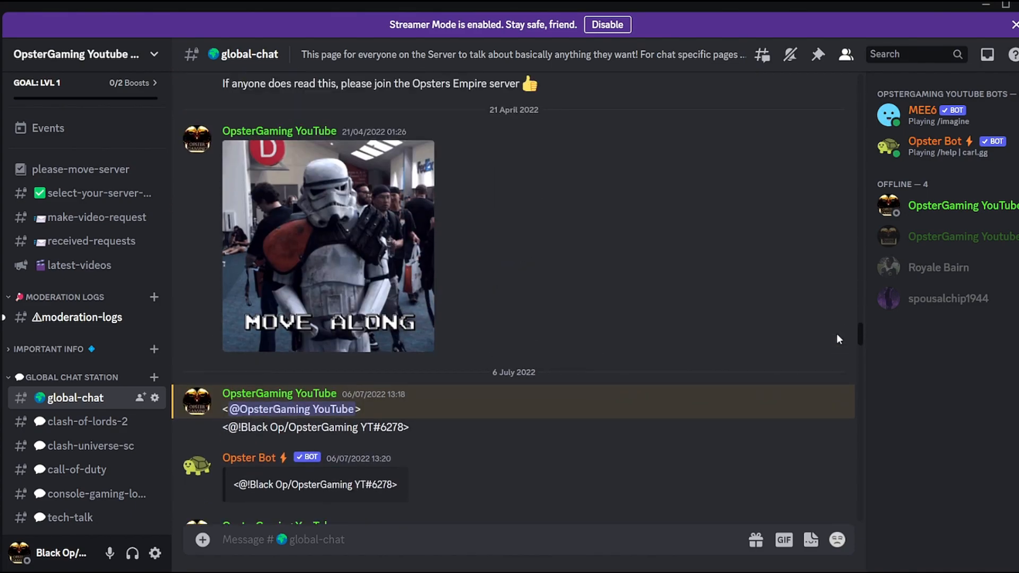
{"action": "scroll", "scroll_direction": "down", "scroll_amount": 3}
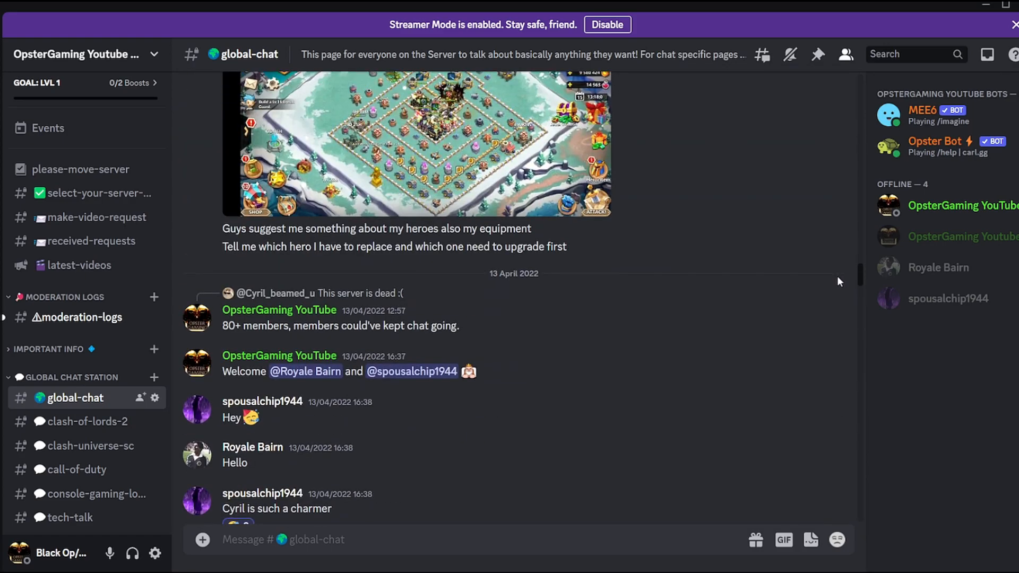
{"action": "scroll", "scroll_direction": "down", "scroll_amount": 3}
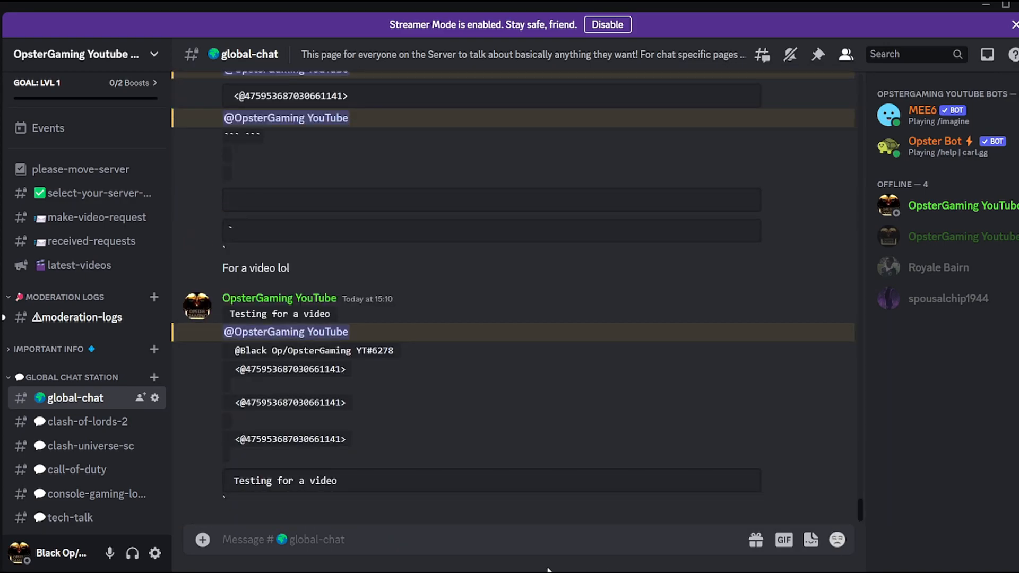
{"action": "left_click", "coordinate": [470, 539]}
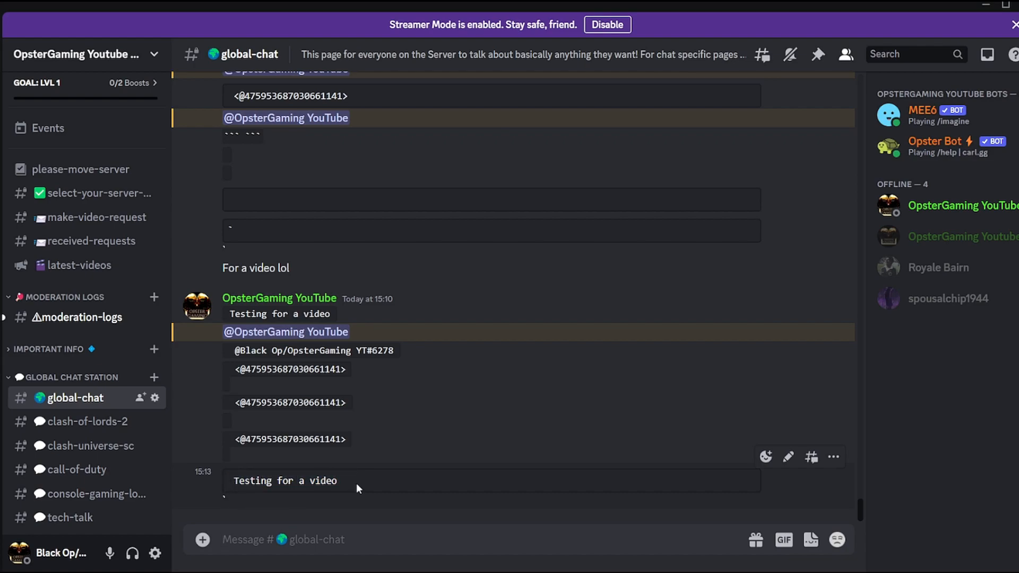
{"action": "mouse_move", "coordinate": [410, 510]}
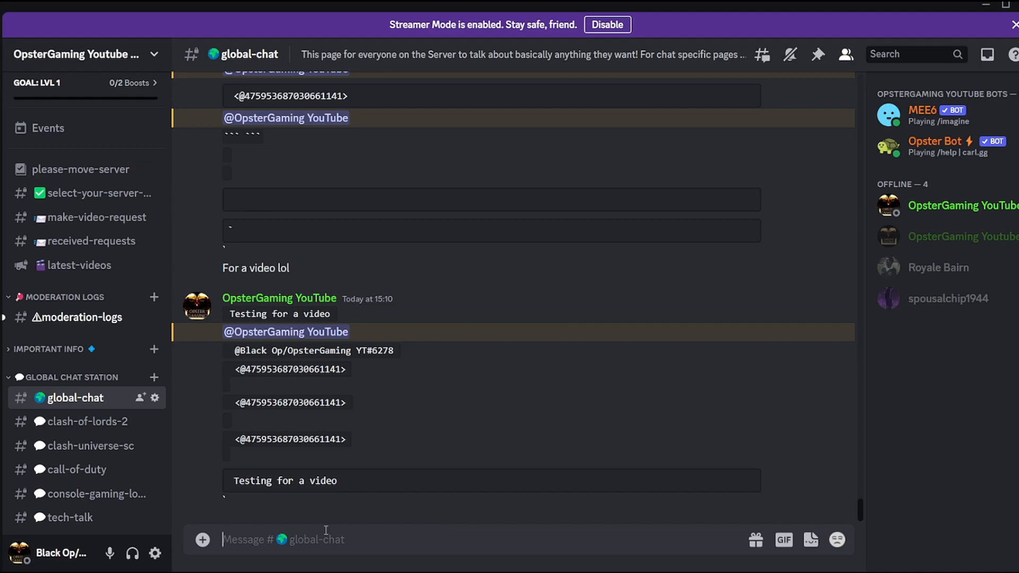
- Send :thumbsup: :muscle: :eyes: wrapped in backticks as a code block
{"action": "type", "text": "`"}
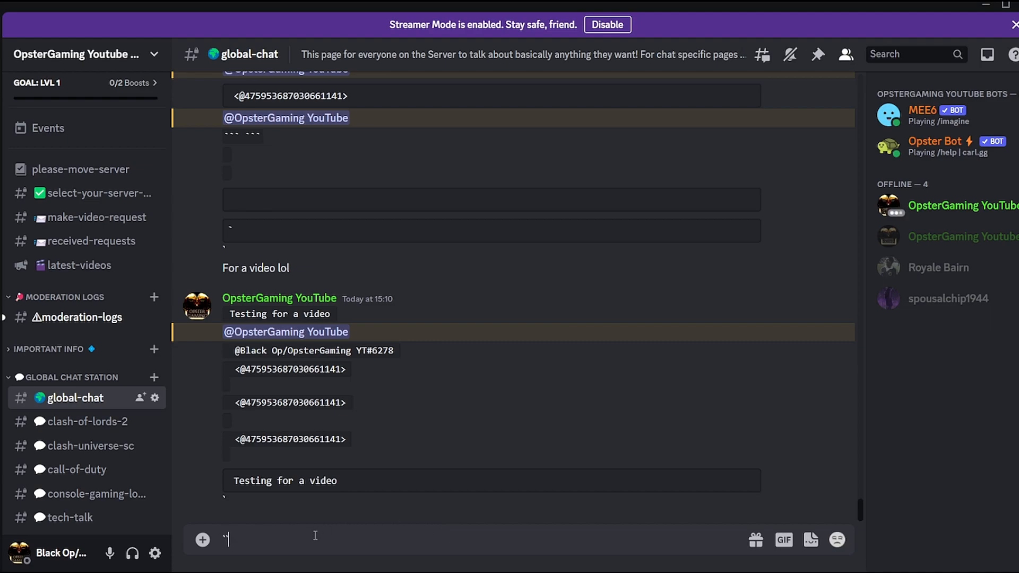
{"action": "type", "text": "``"}
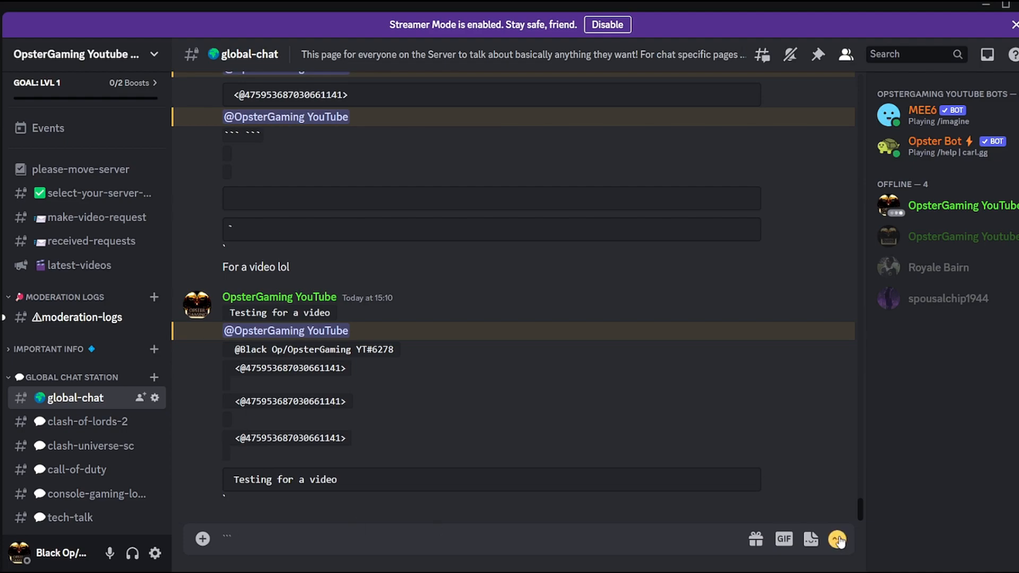
{"action": "type", "text": ":thumbsup:"}
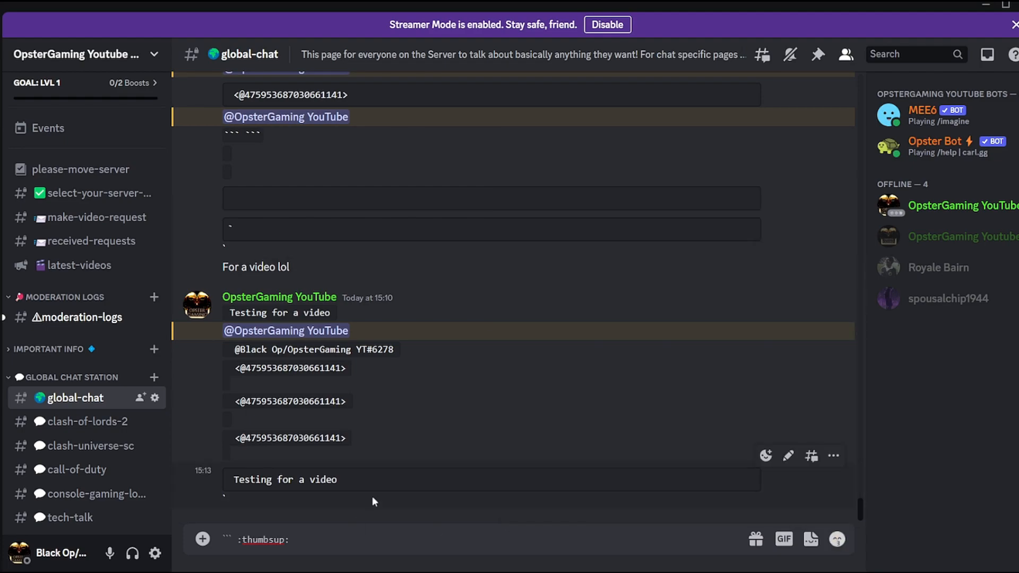
{"action": "left_click", "coordinate": [837, 538]}
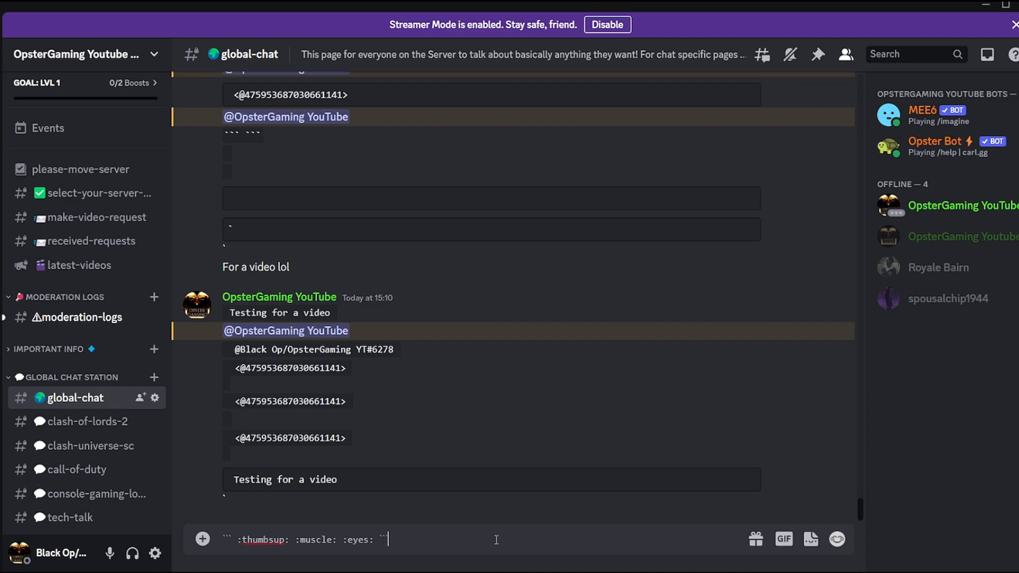
{"action": "key", "text": "enter"}
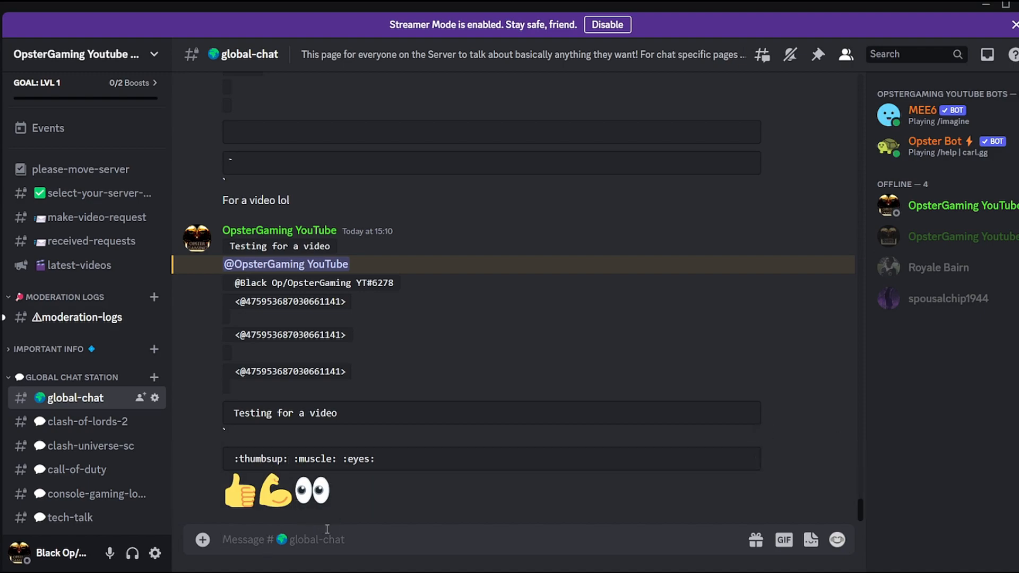
{"action": "mouse_move", "coordinate": [516, 499]}
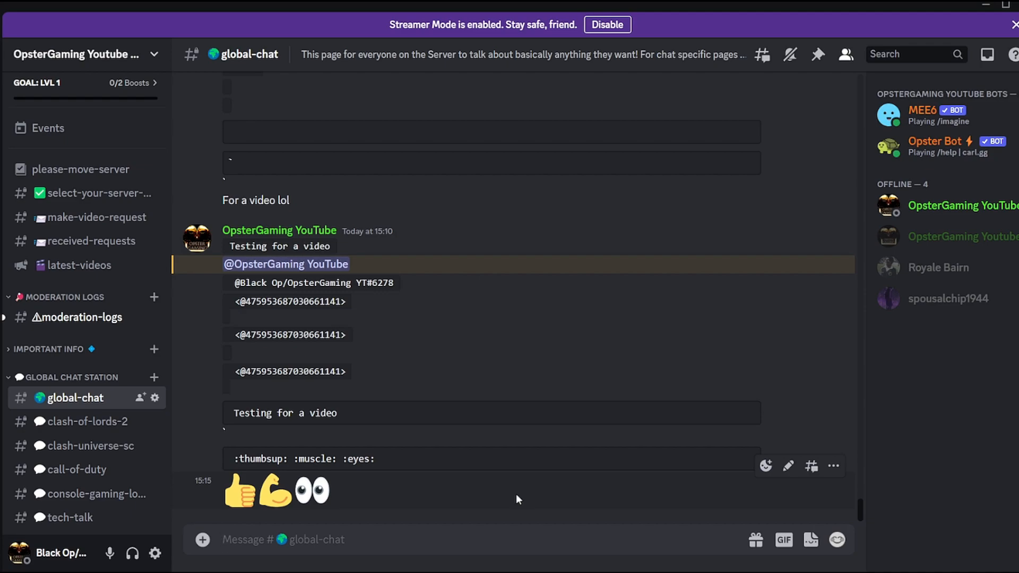
{"action": "mouse_move", "coordinate": [397, 504]}
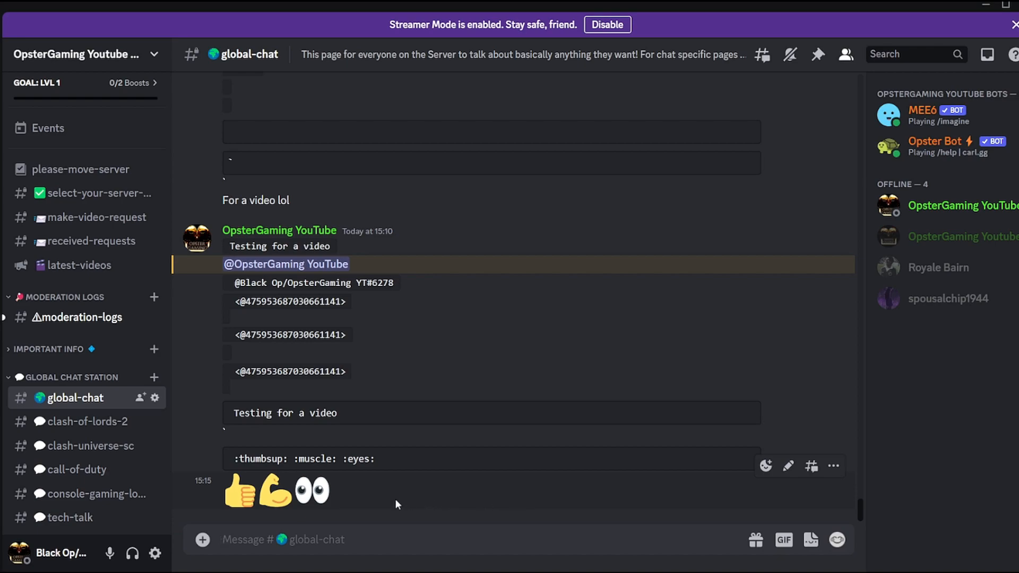